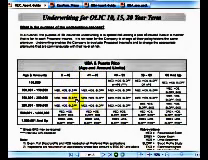
pyautogui.scroll(-3)
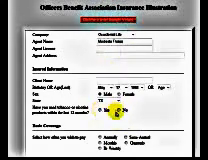
pyautogui.scroll(-3)
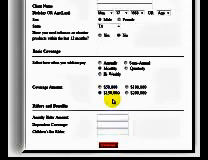